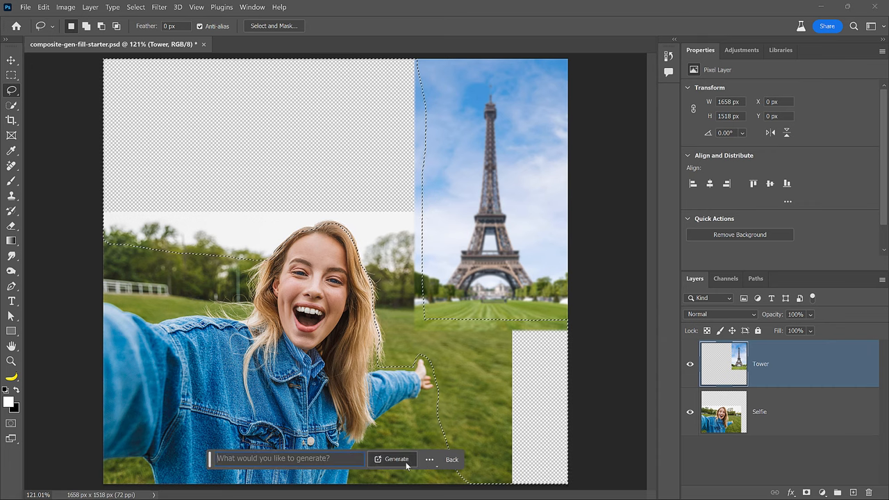
Deselect the freehand selection around the selfie by clicking off it.
{"action": "left_click", "coordinate": [394, 458]}
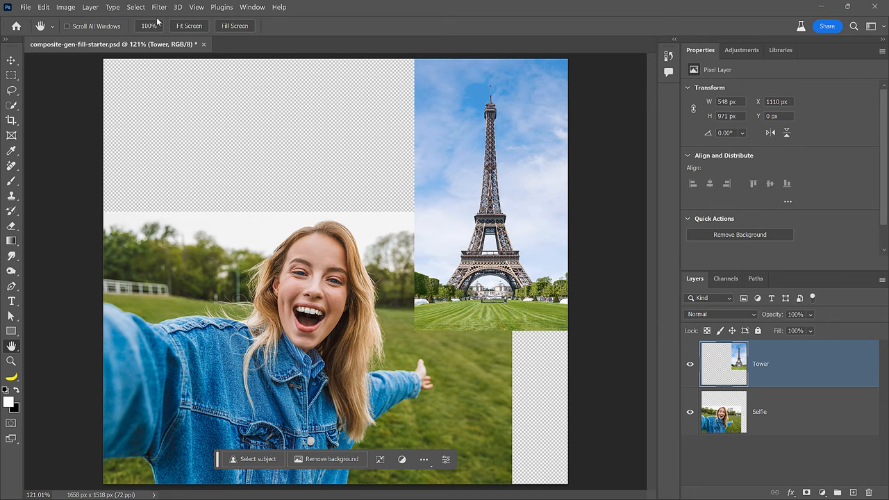
Apply a Gaussian Blur of 3.0 pixels to the Tower layer.
{"action": "left_click", "coordinate": [158, 8]}
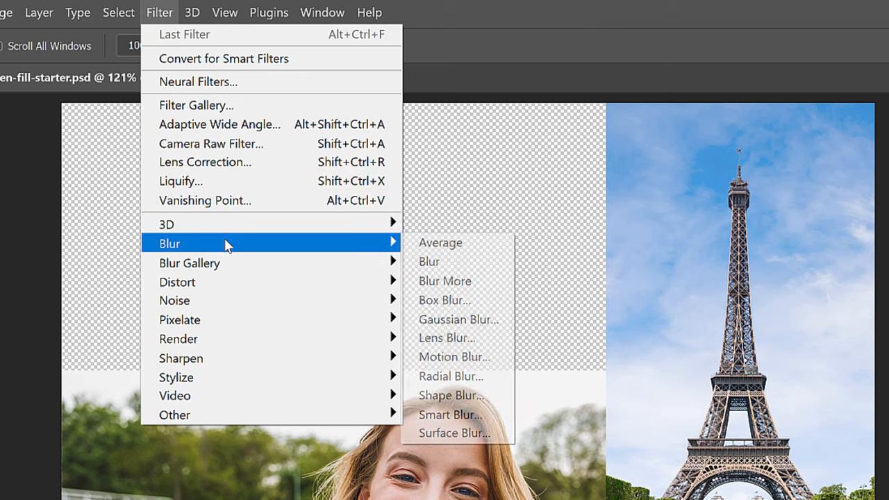
{"action": "left_click", "coordinate": [458, 319]}
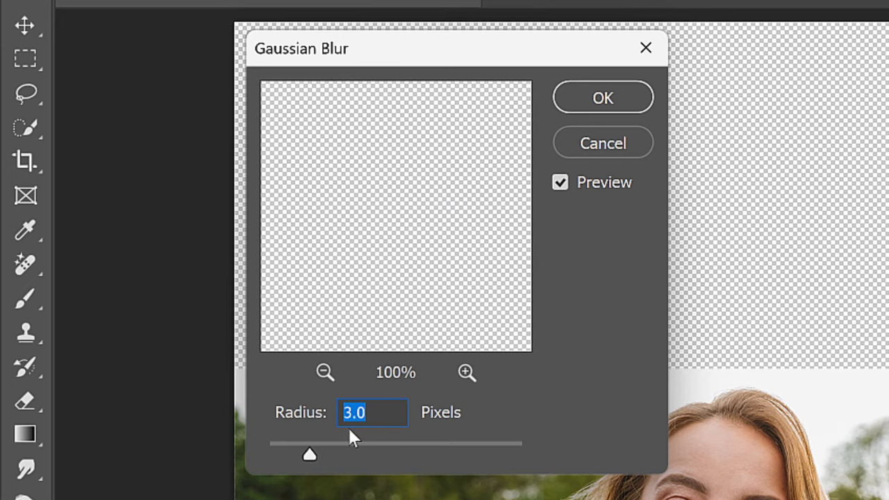
{"action": "mouse_move", "coordinate": [567, 159]}
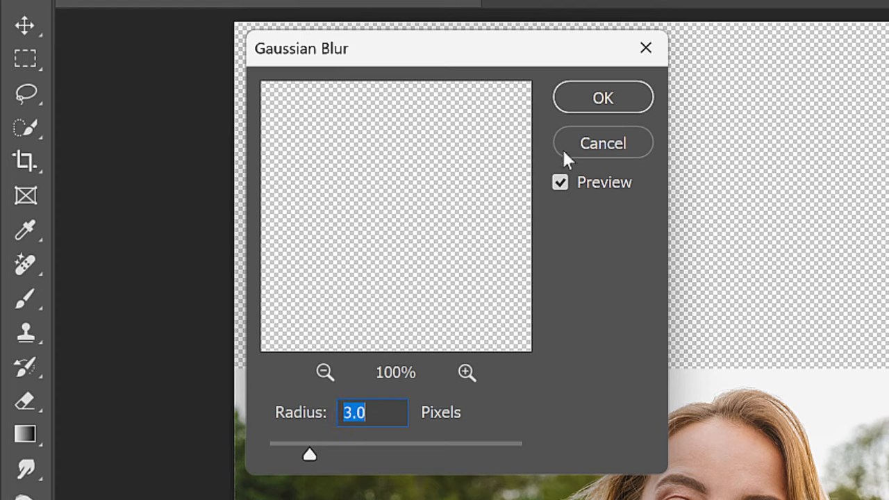
{"action": "left_click", "coordinate": [602, 141]}
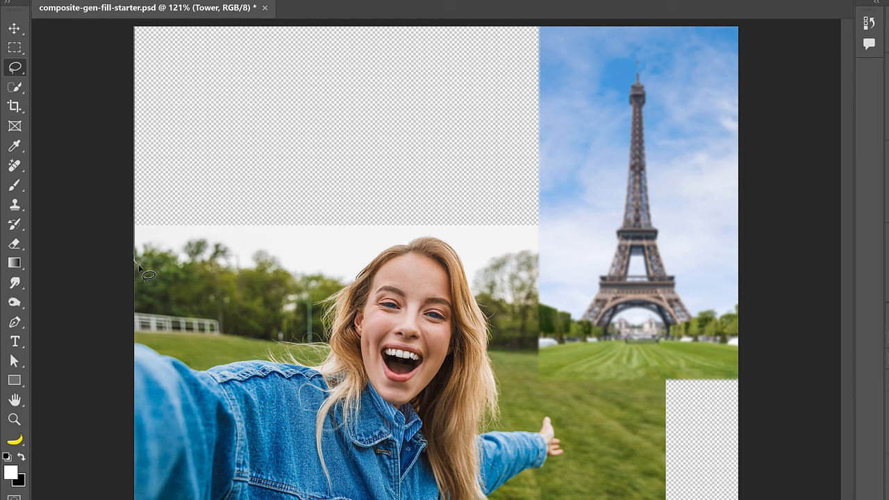
Lasso a freehand region along the treeline and around the woman's hair at the seam.
{"action": "left_click_drag", "start_coordinate": [139, 267], "coordinate": [274, 287]}
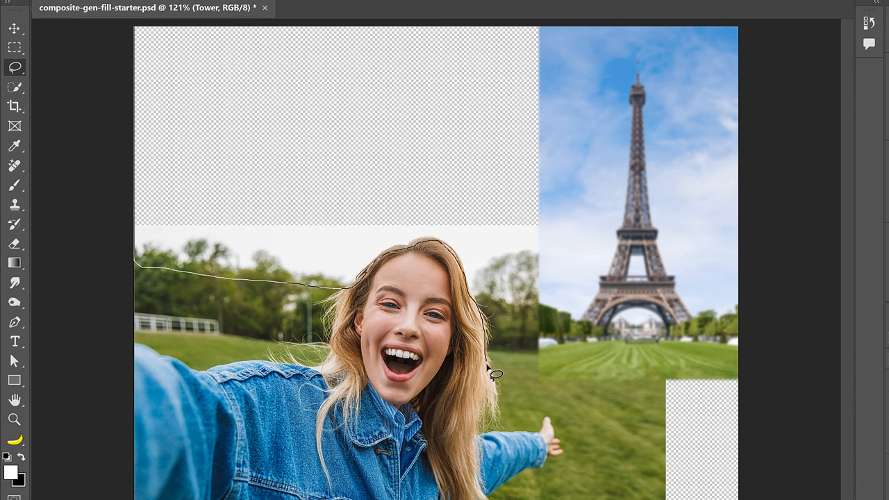
{"action": "left_click_drag", "start_coordinate": [497, 375], "coordinate": [558, 340]}
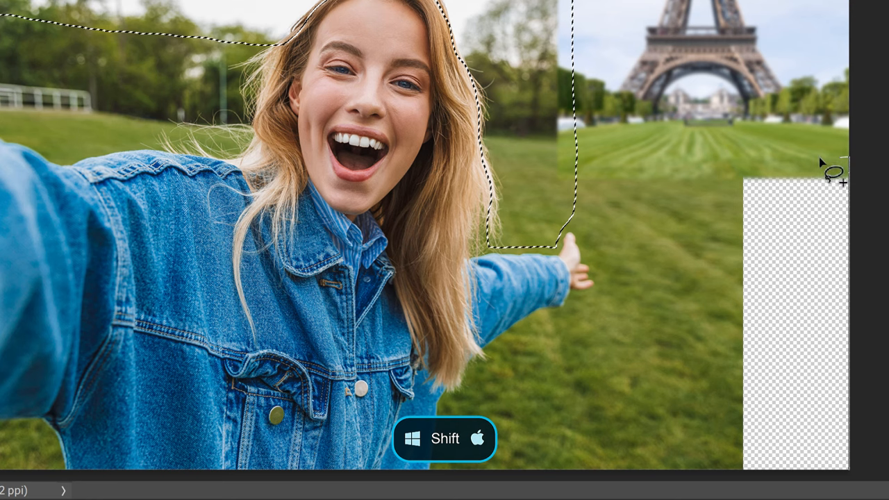
Add the grass beside the outstretched hand to the selection and start Generative Fill.
{"action": "left_click_drag", "start_coordinate": [819, 164], "coordinate": [563, 239]}
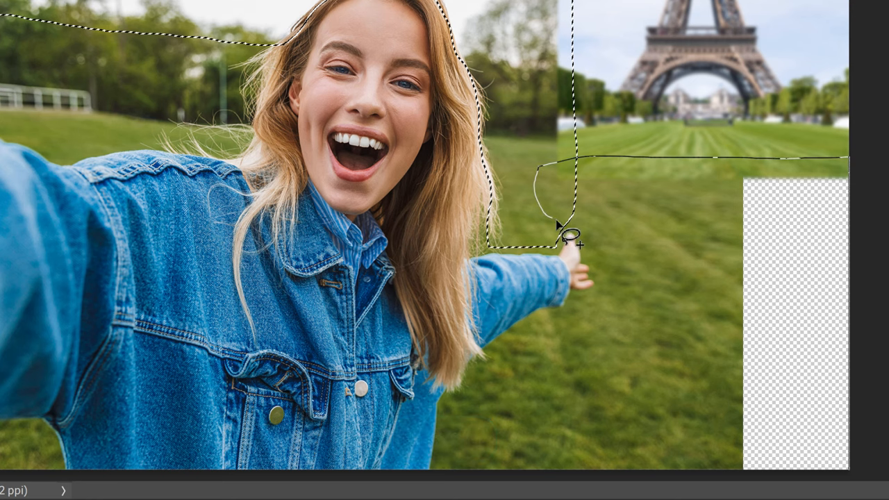
{"action": "left_click_drag", "start_coordinate": [570, 233], "coordinate": [706, 486]}
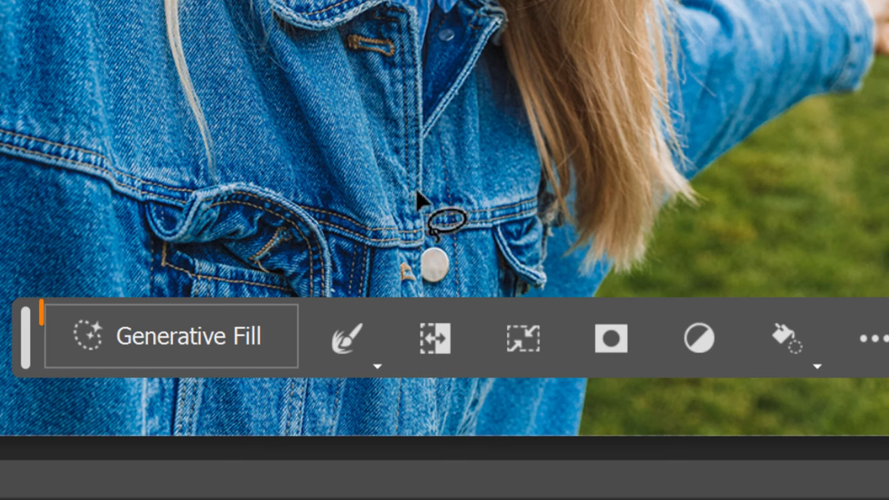
{"action": "left_click", "coordinate": [172, 335]}
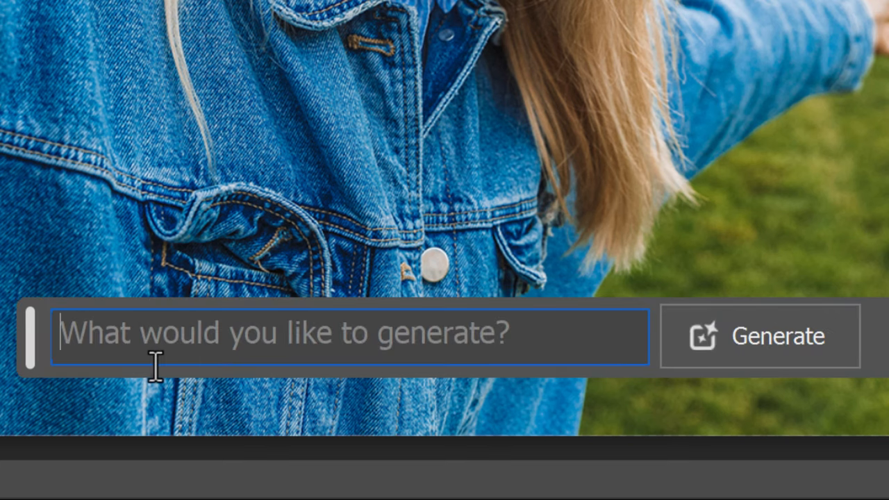